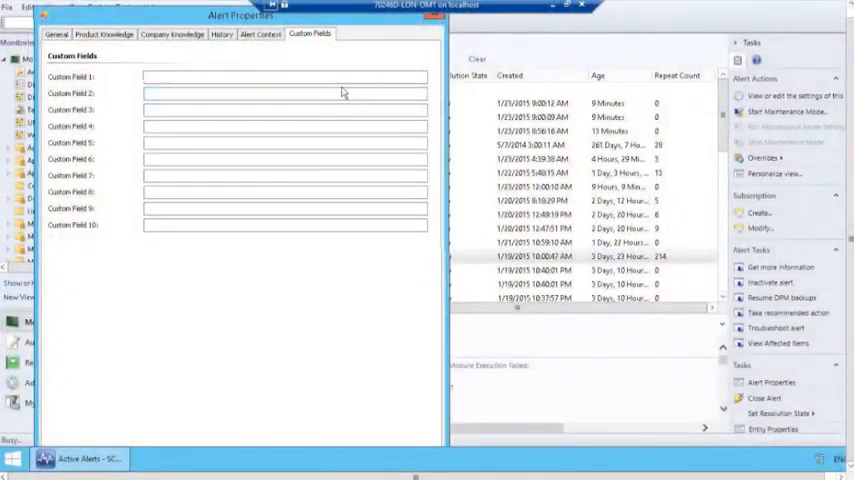
- Close the Alert Properties dialog, discarding unsaved changes, back to Active Alerts
{"action": "left_click", "coordinate": [434, 16]}
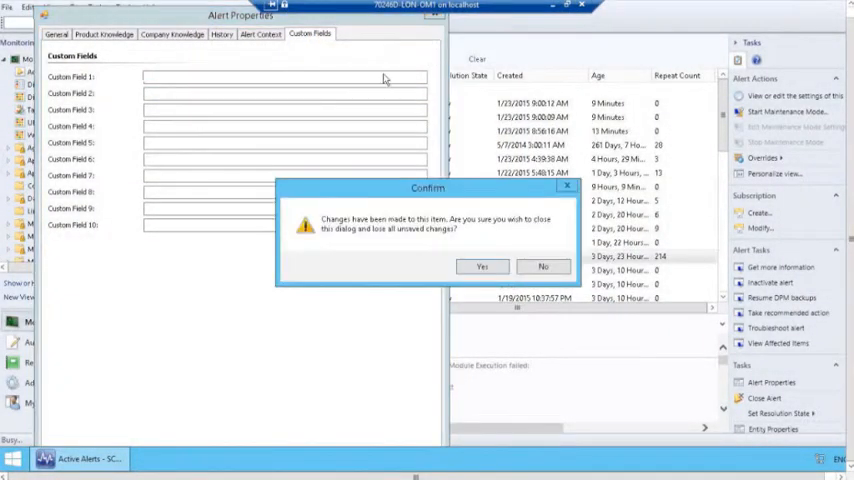
{"action": "left_click", "coordinate": [482, 266]}
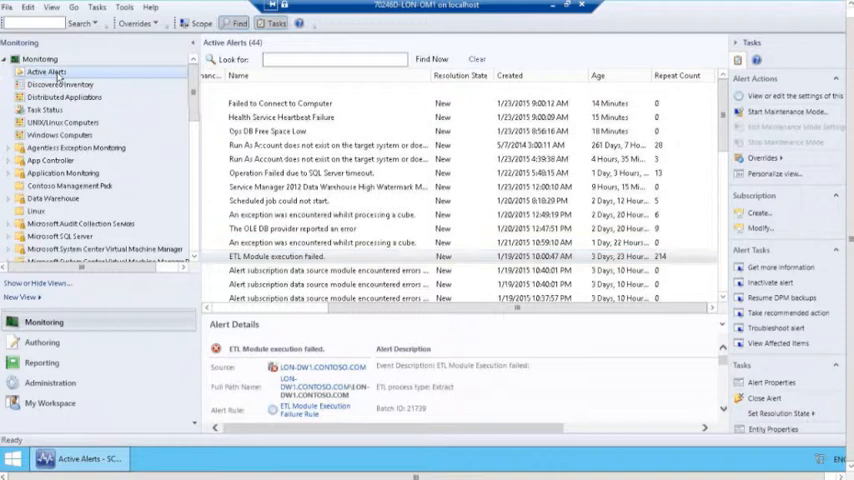
{"action": "left_click", "coordinate": [44, 72]}
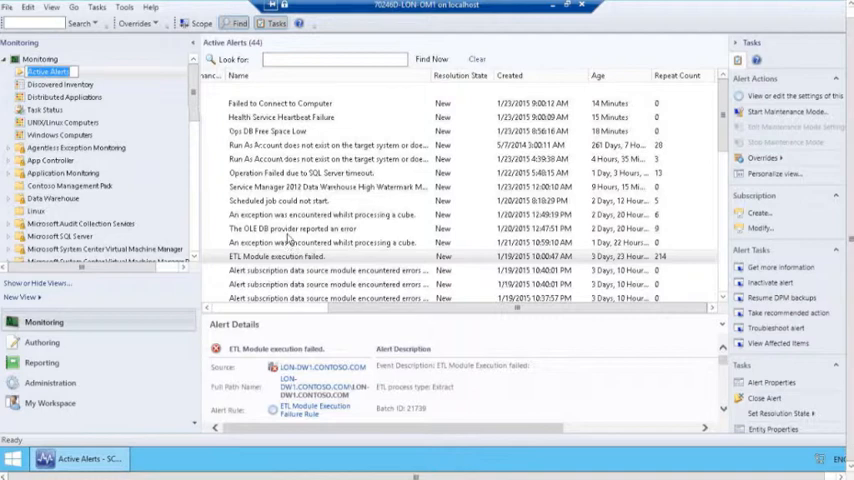
{"action": "right_click", "coordinate": [290, 228]}
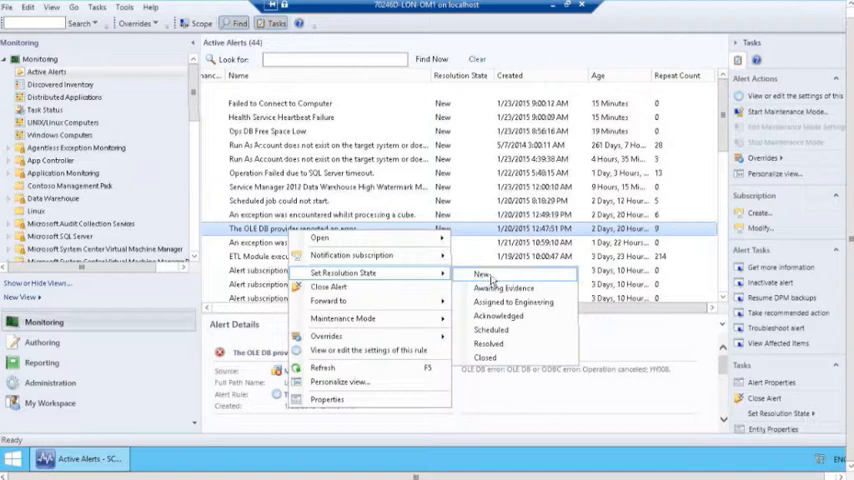
{"action": "mouse_move", "coordinate": [502, 288]}
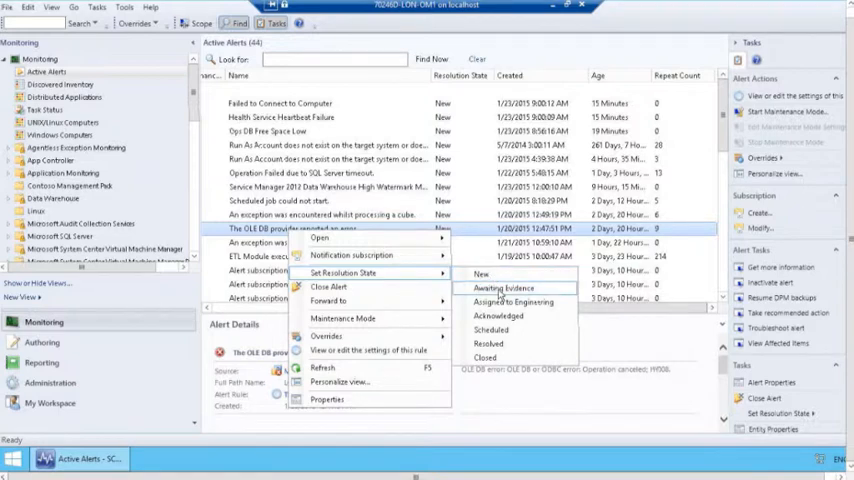
{"action": "mouse_move", "coordinate": [504, 316]}
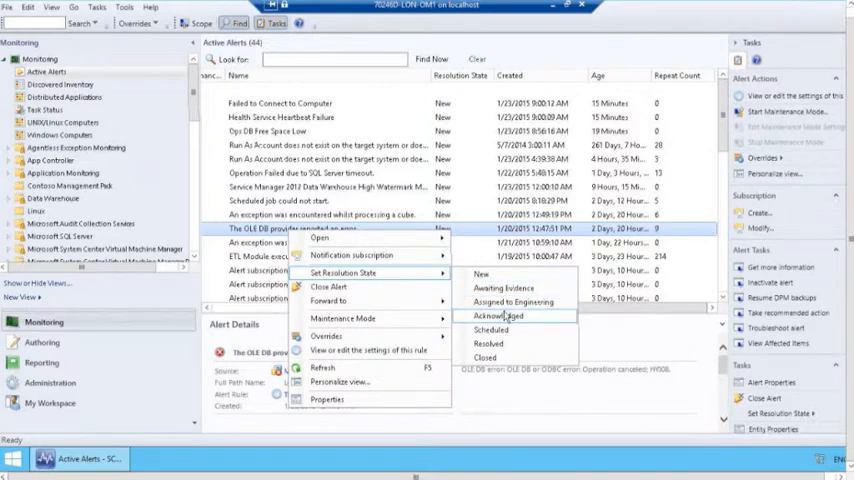
{"action": "mouse_move", "coordinate": [498, 342]}
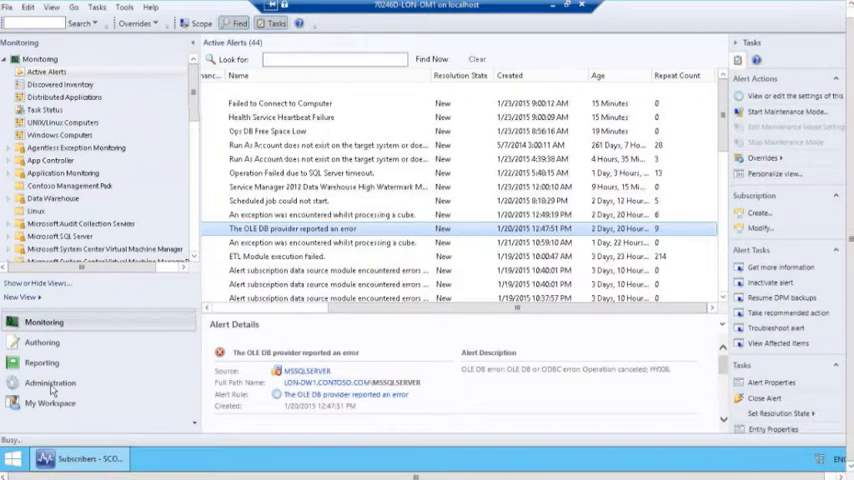
- Go to the Administration workspace and show the management group Settings list
{"action": "left_click", "coordinate": [50, 384]}
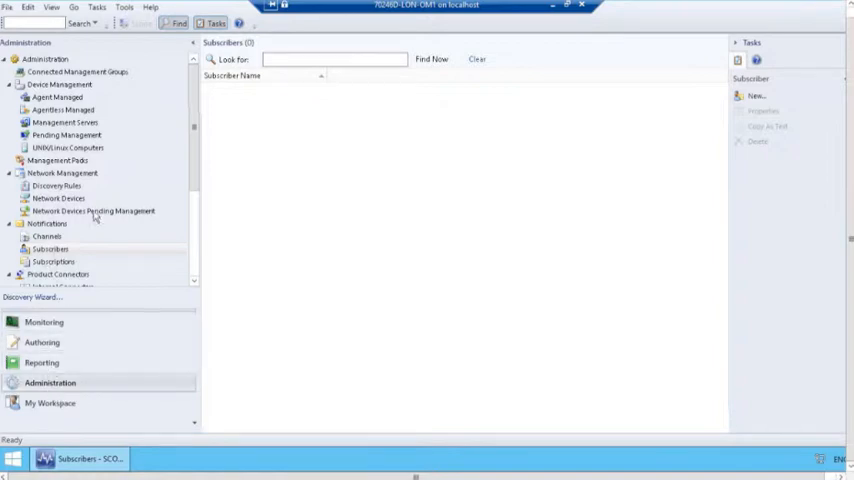
{"action": "left_click", "coordinate": [50, 248]}
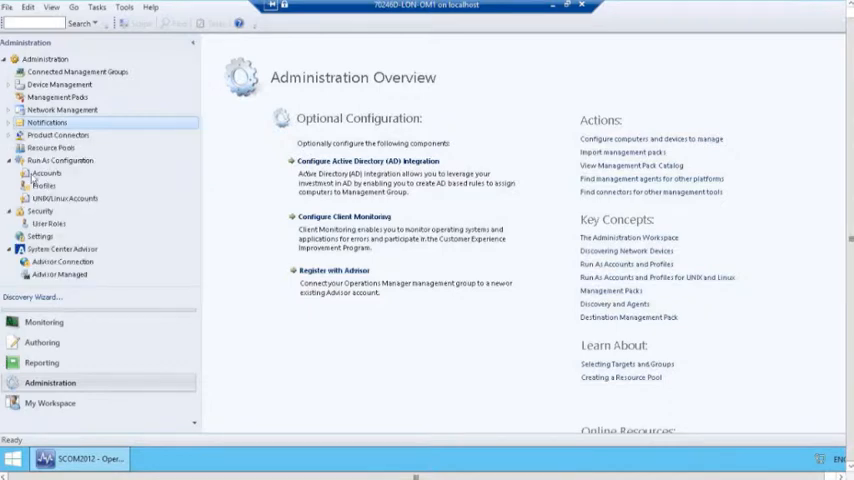
{"action": "left_click", "coordinate": [40, 236]}
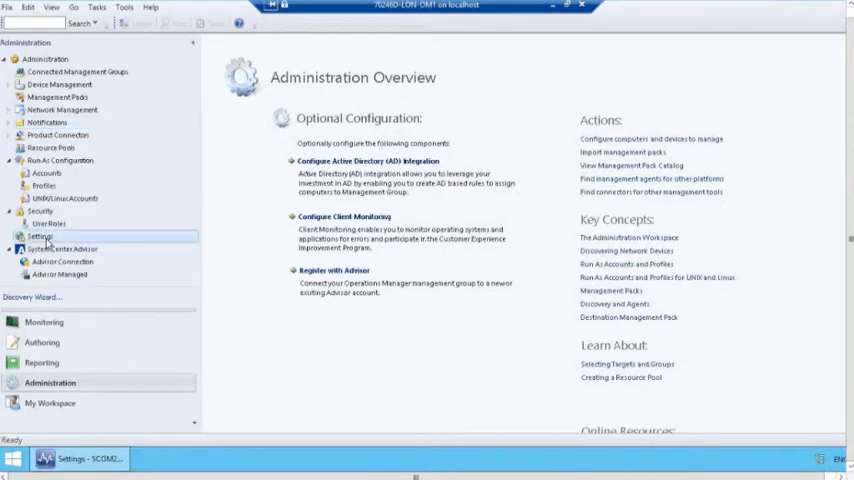
{"action": "left_click", "coordinate": [40, 236]}
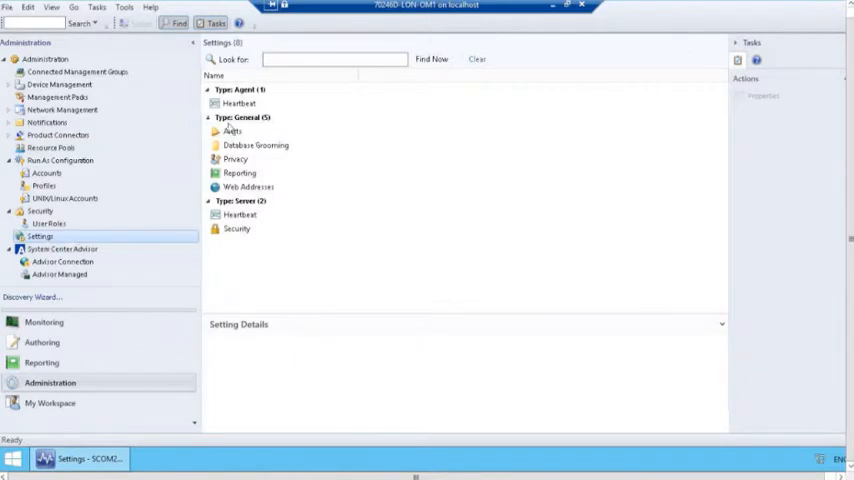
- Add alert resolution state 'Sent to Bob To Fix' in Alerts settings and save
{"action": "double_click", "coordinate": [234, 132]}
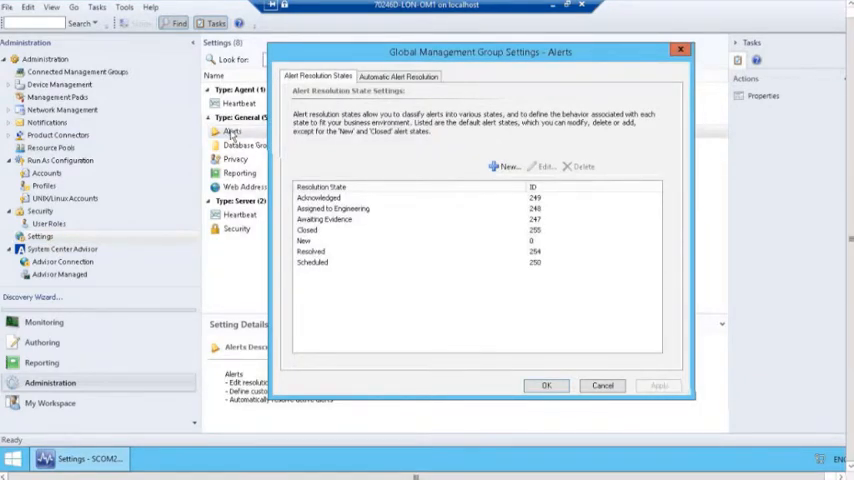
{"action": "mouse_move", "coordinate": [344, 276]}
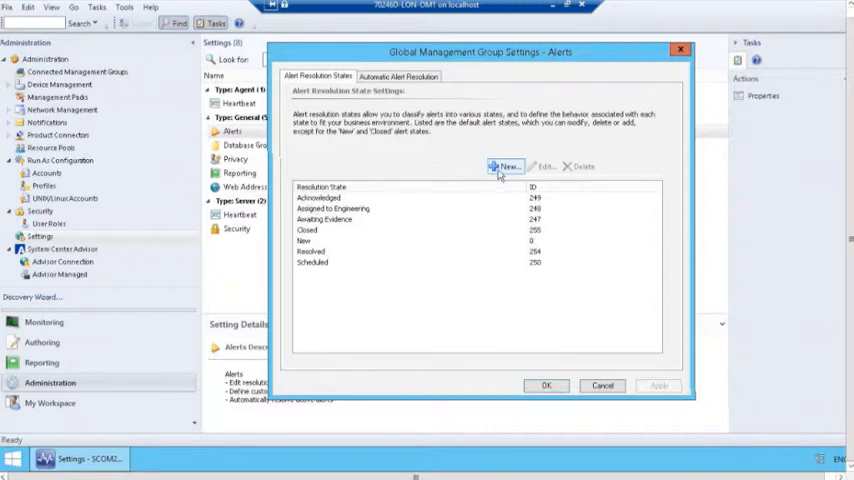
{"action": "left_click", "coordinate": [504, 166]}
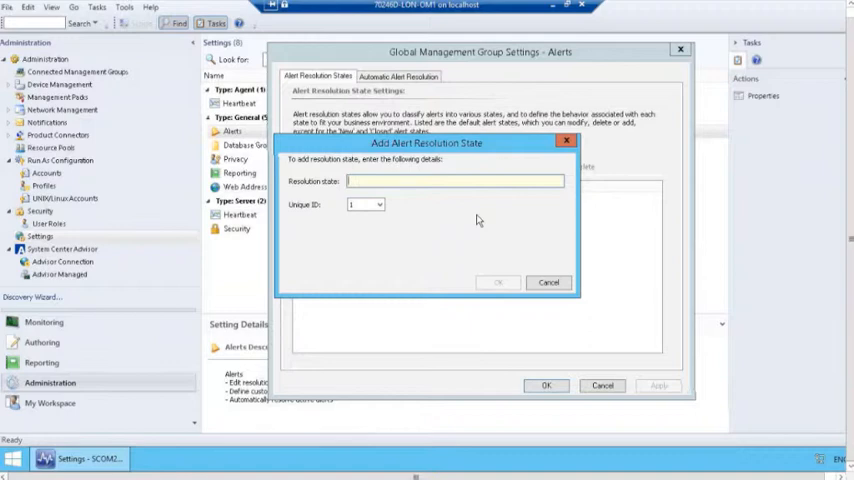
{"action": "type", "text": "Sent to Bob To"}
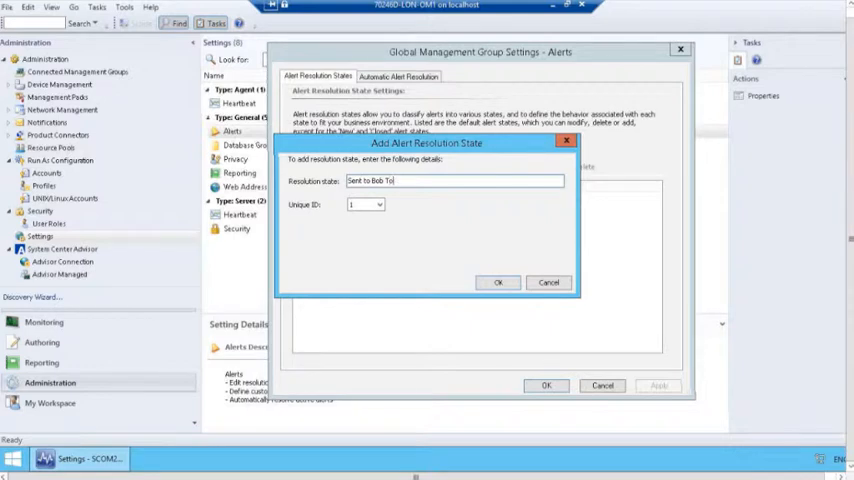
{"action": "type", "text": "Fix"}
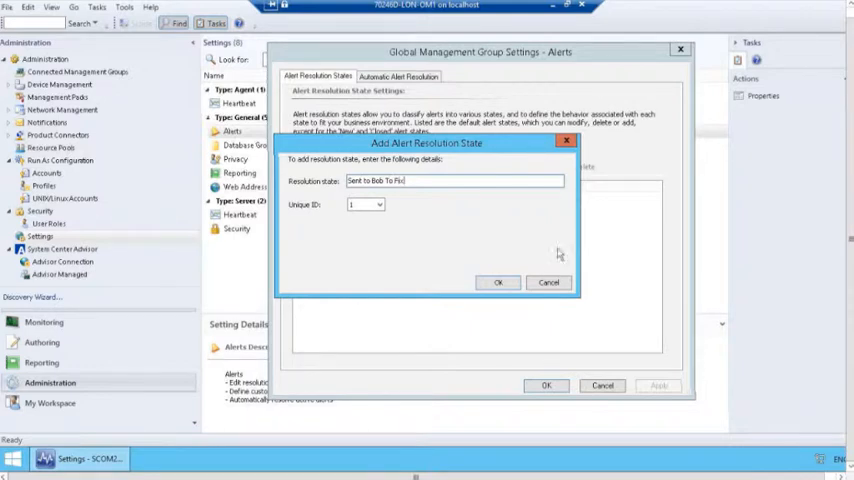
{"action": "left_click", "coordinate": [498, 282]}
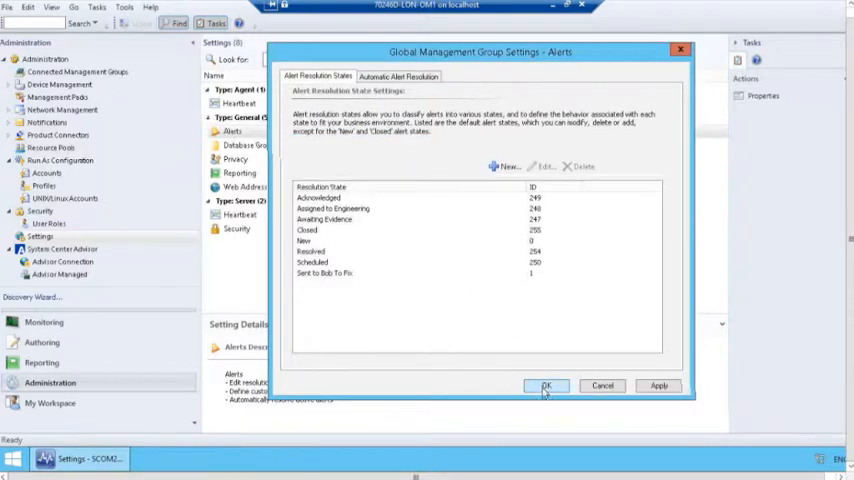
{"action": "left_click", "coordinate": [546, 384]}
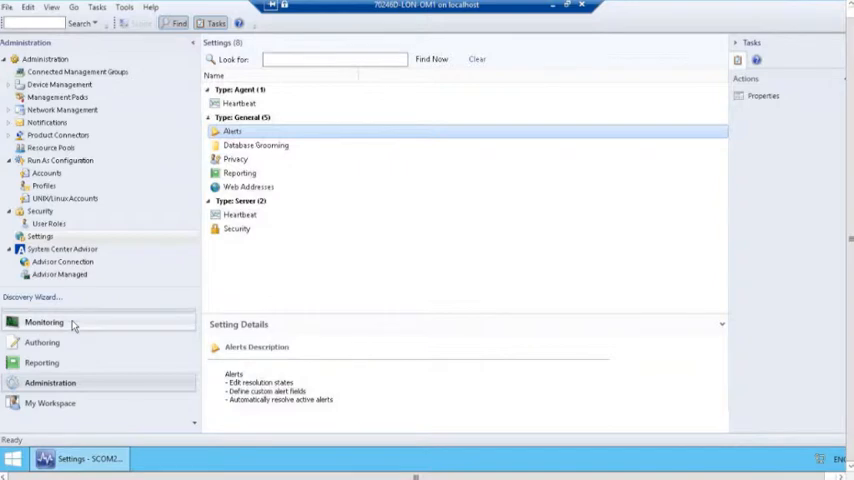
- In Monitoring, set the Failed to Connect to Computer alert to 'Sent to Bob To Fix'
{"action": "left_click", "coordinate": [44, 320]}
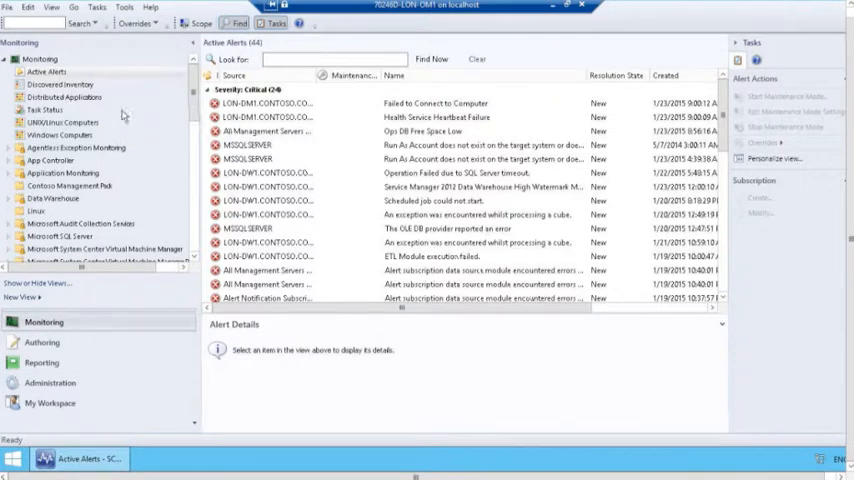
{"action": "right_click", "coordinate": [264, 104]}
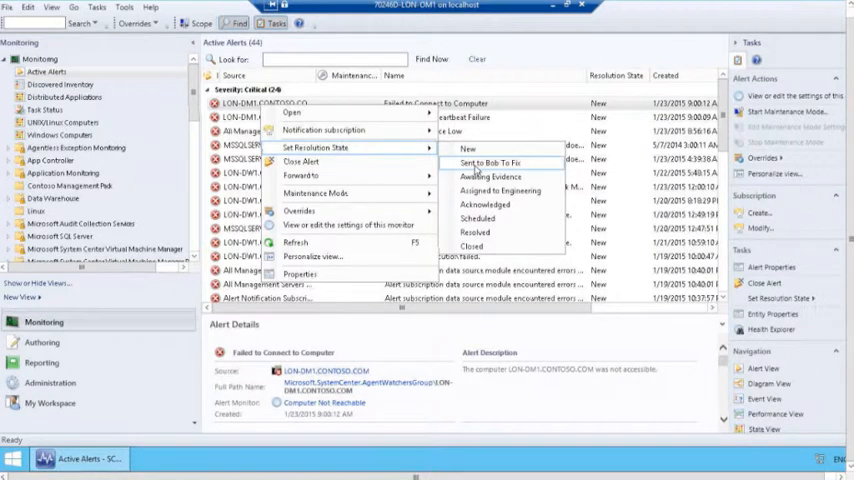
{"action": "left_click", "coordinate": [488, 162]}
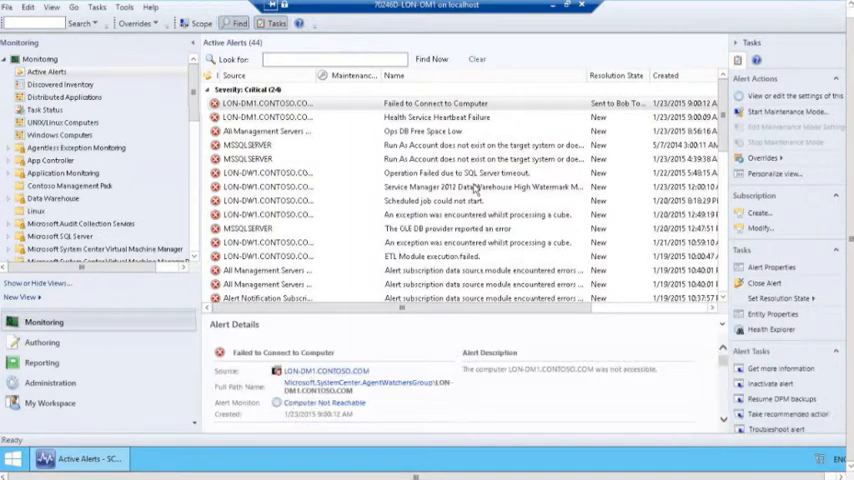